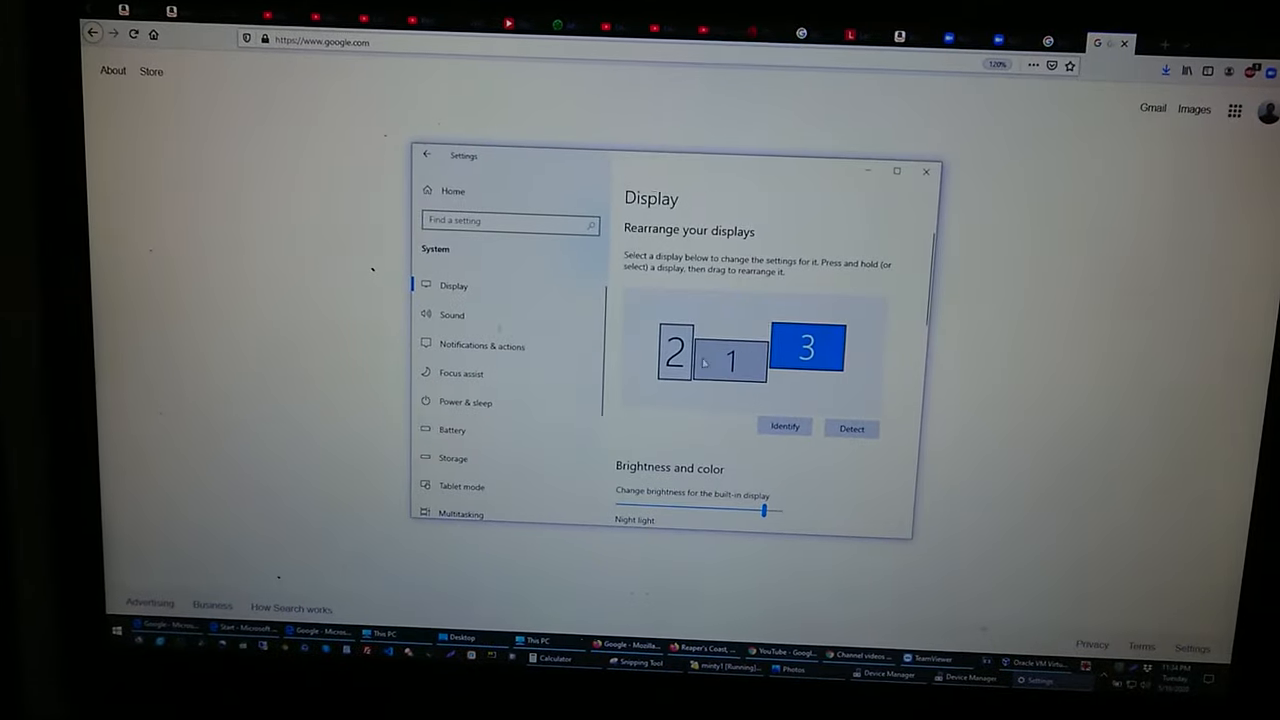
- Select display 3 in the arrangement diagram to start aligning it with display 1
click(731, 360)
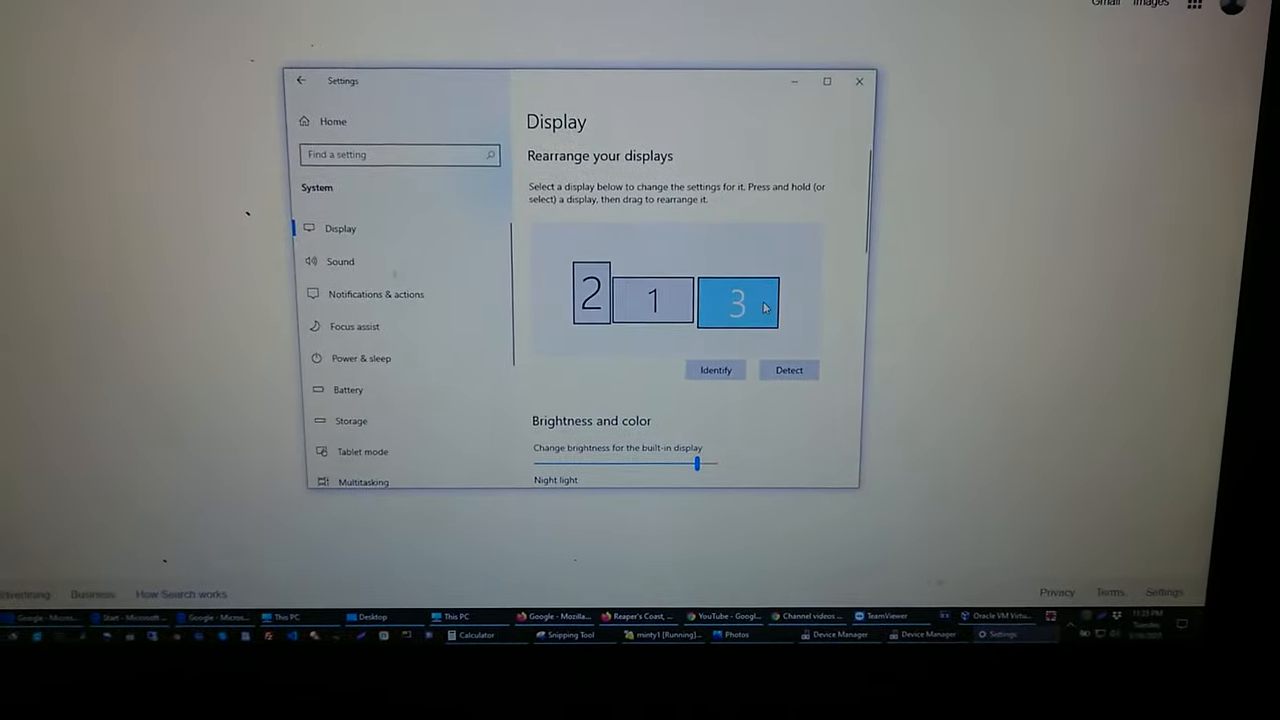
- Drag display 3 slightly upward beside display 1, leaving the arrangement pending Apply
click(737, 302)
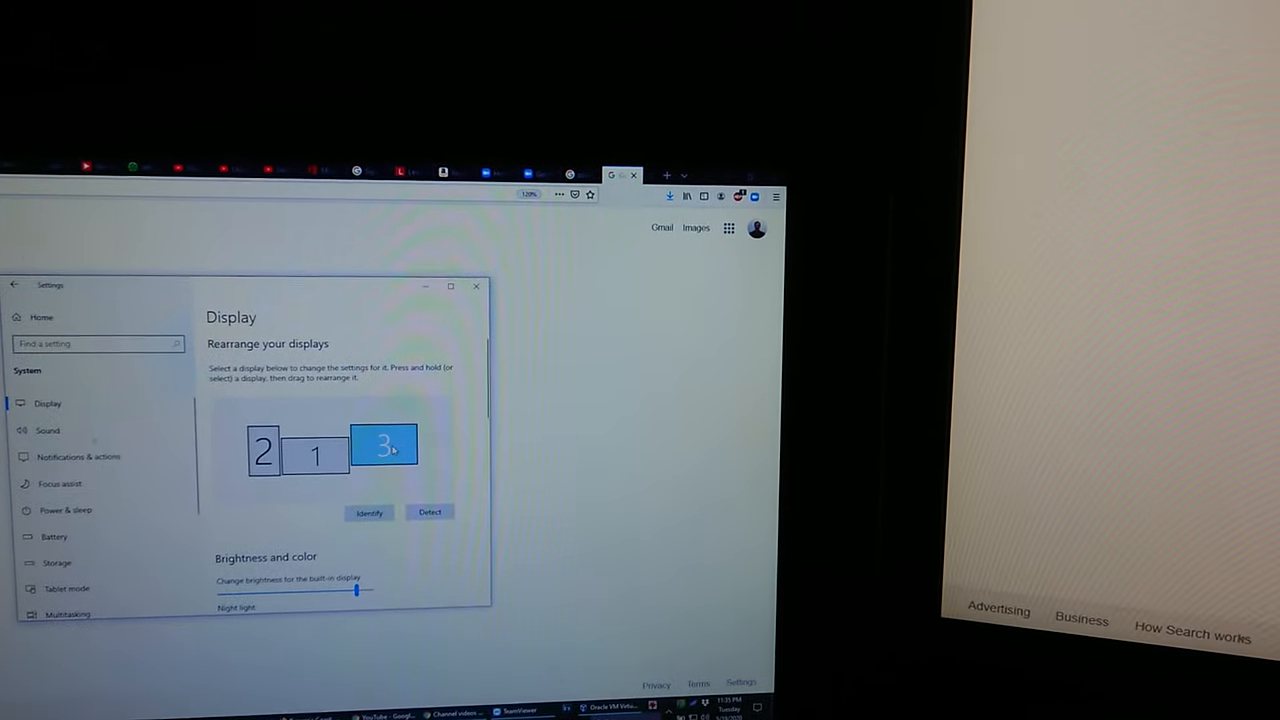
drag(385, 445, 375, 447)
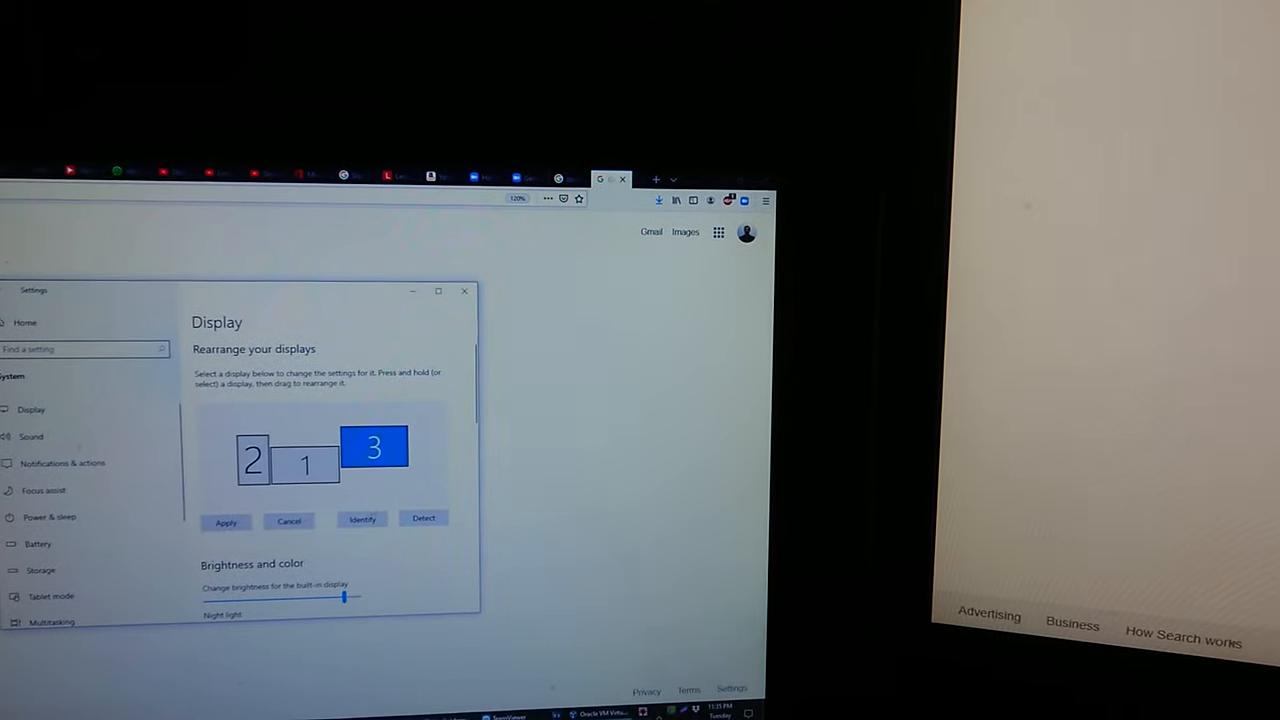